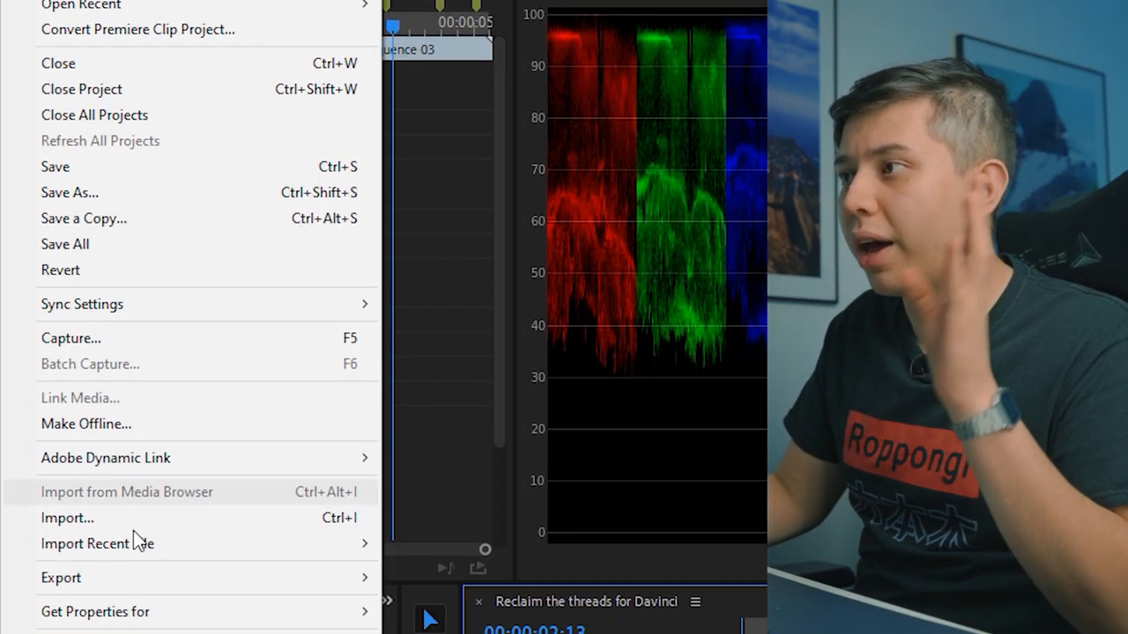
Step: Export the sequence as Final Cut Pro XML into the project folder, replacing the existing file
click(60, 261)
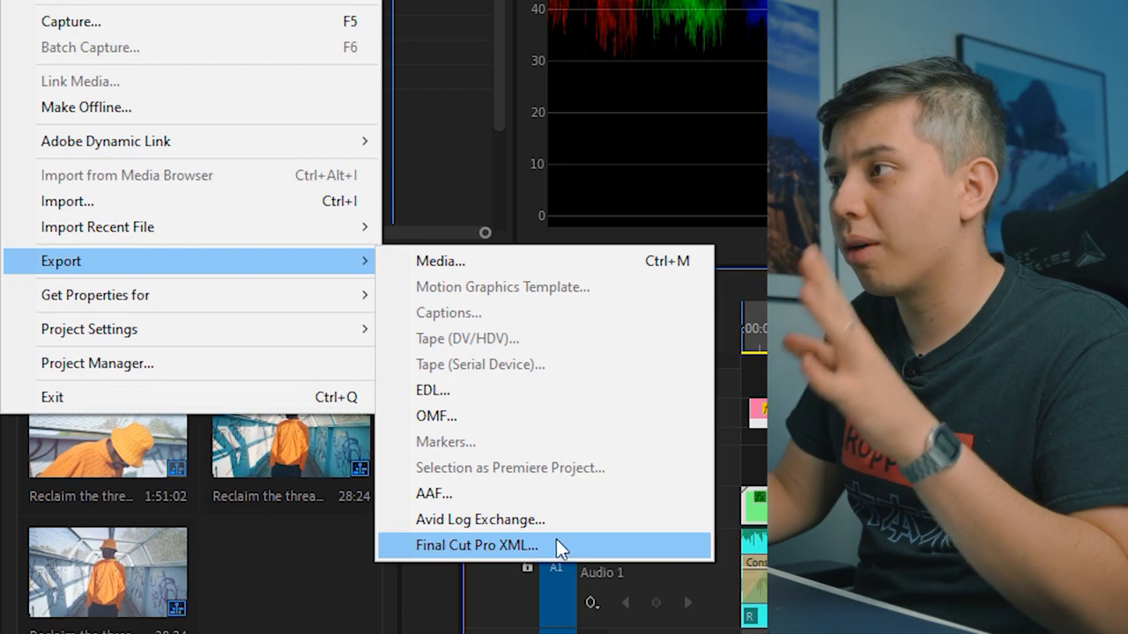
click(476, 546)
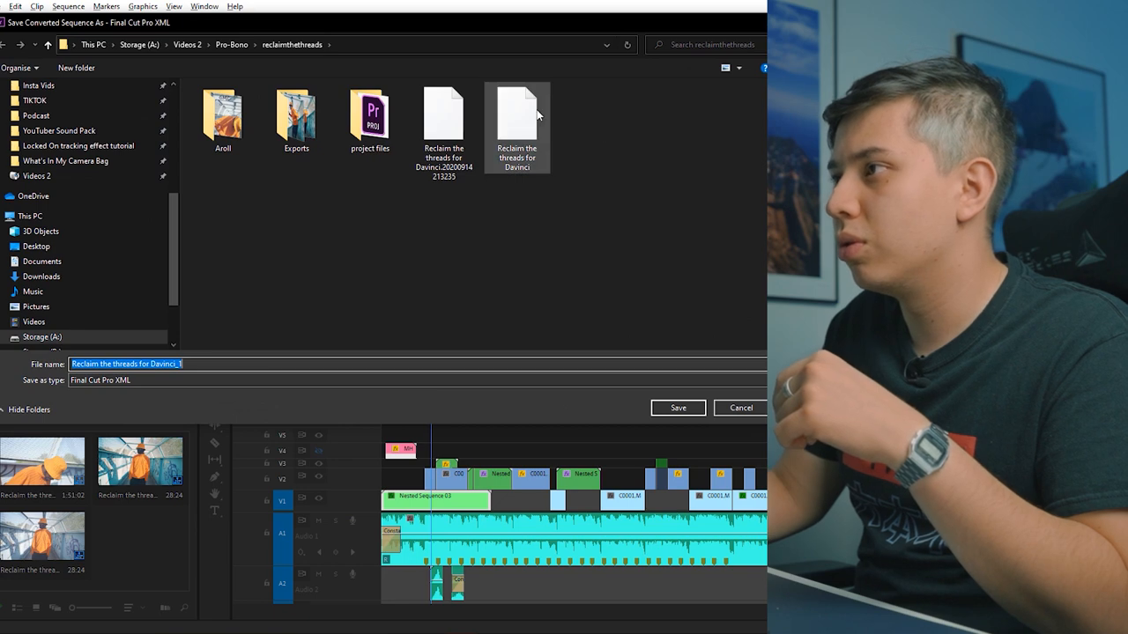
click(676, 407)
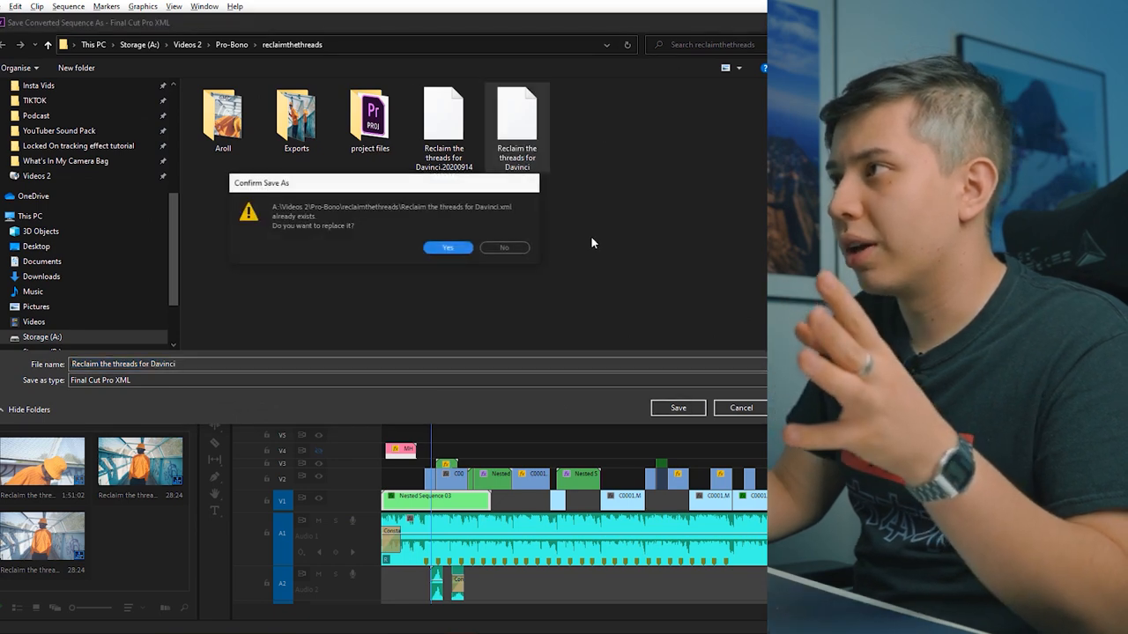
click(447, 247)
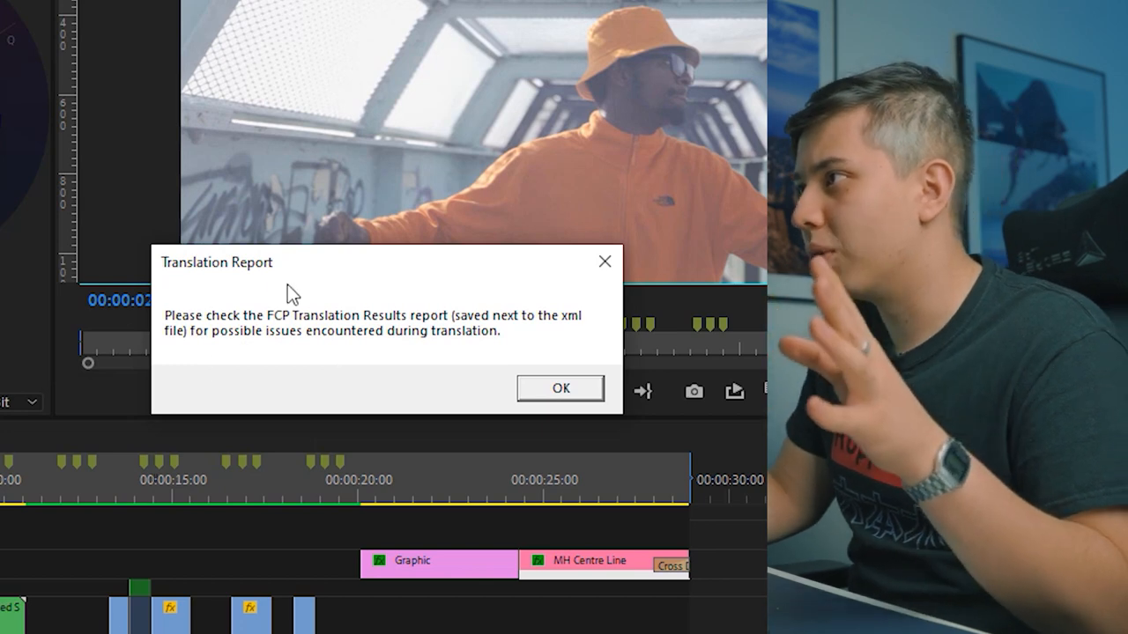
Step: Dismiss the translation report, create a new Resolve project and review its frame rate settings
click(560, 388)
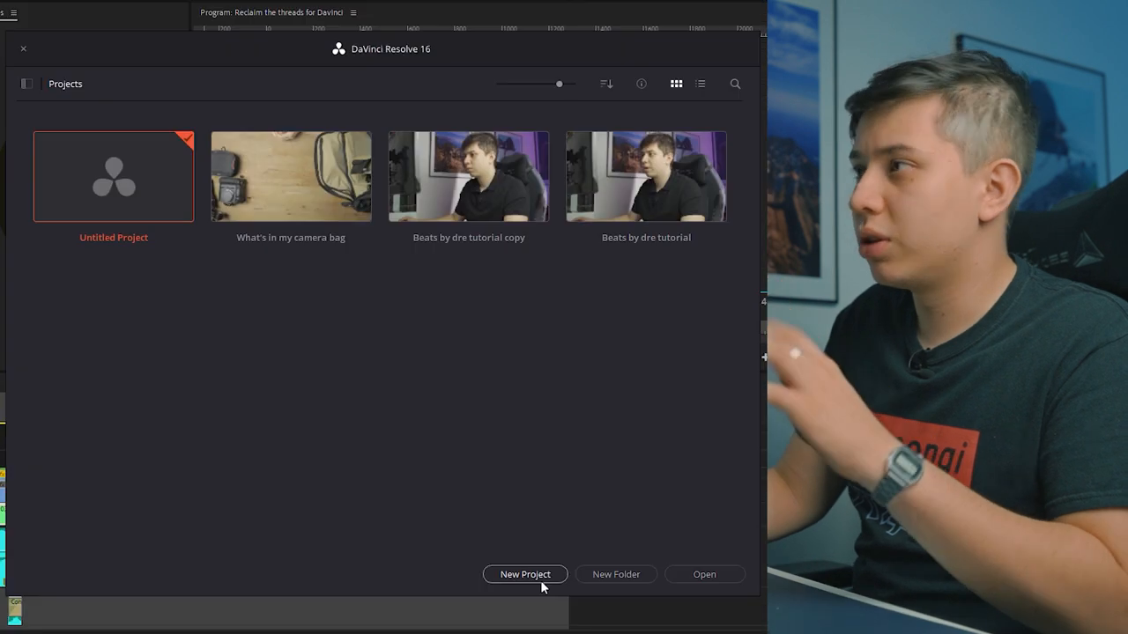
click(525, 574)
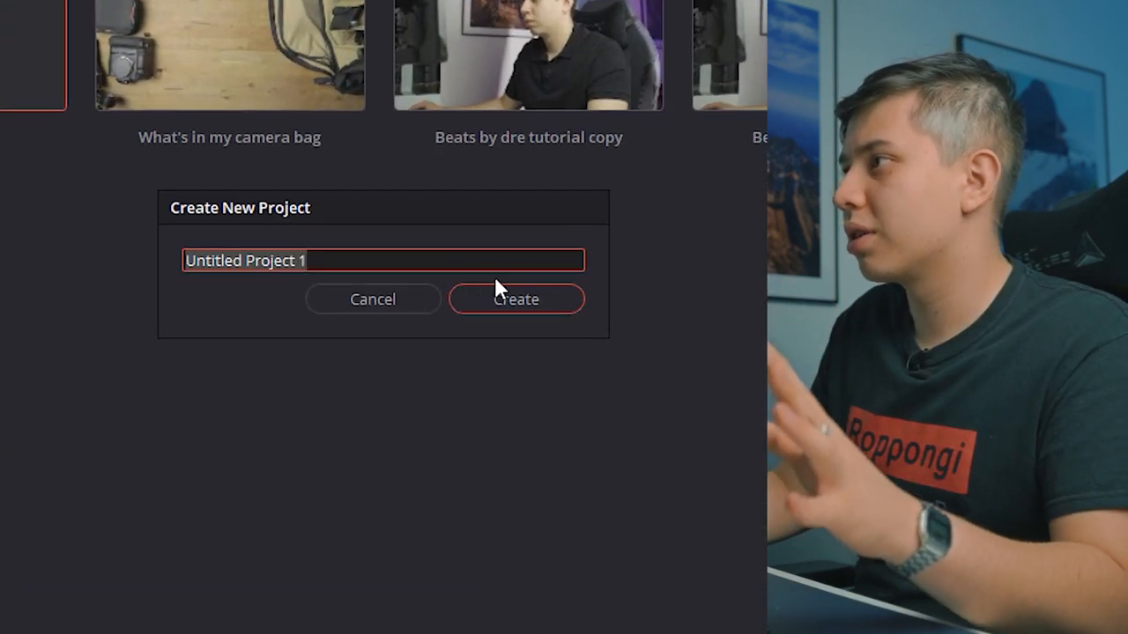
click(516, 299)
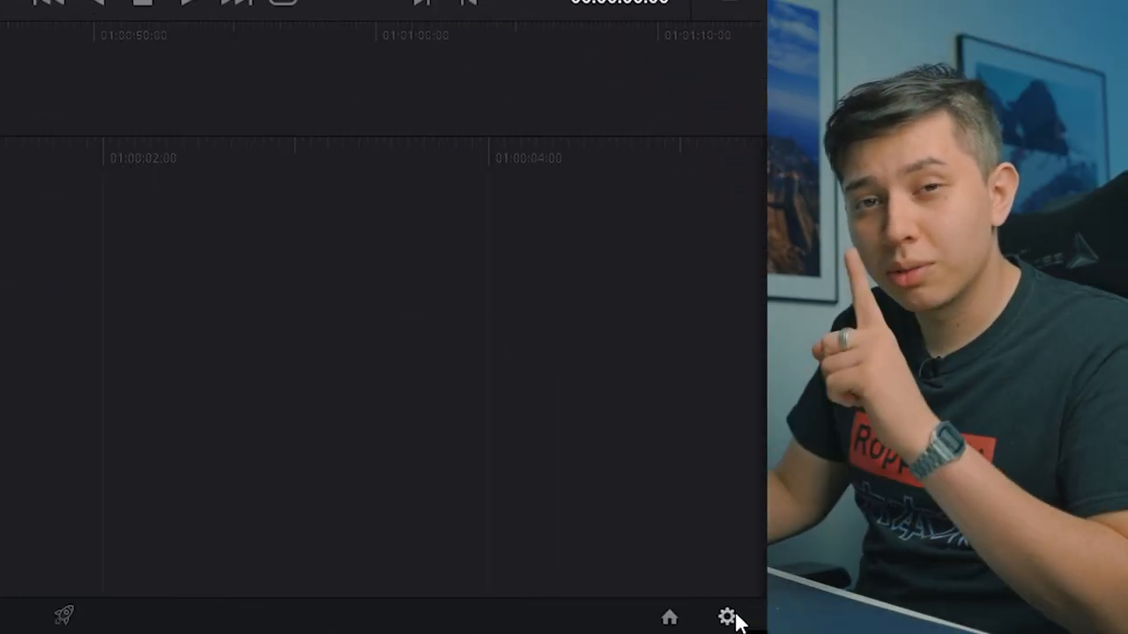
click(726, 616)
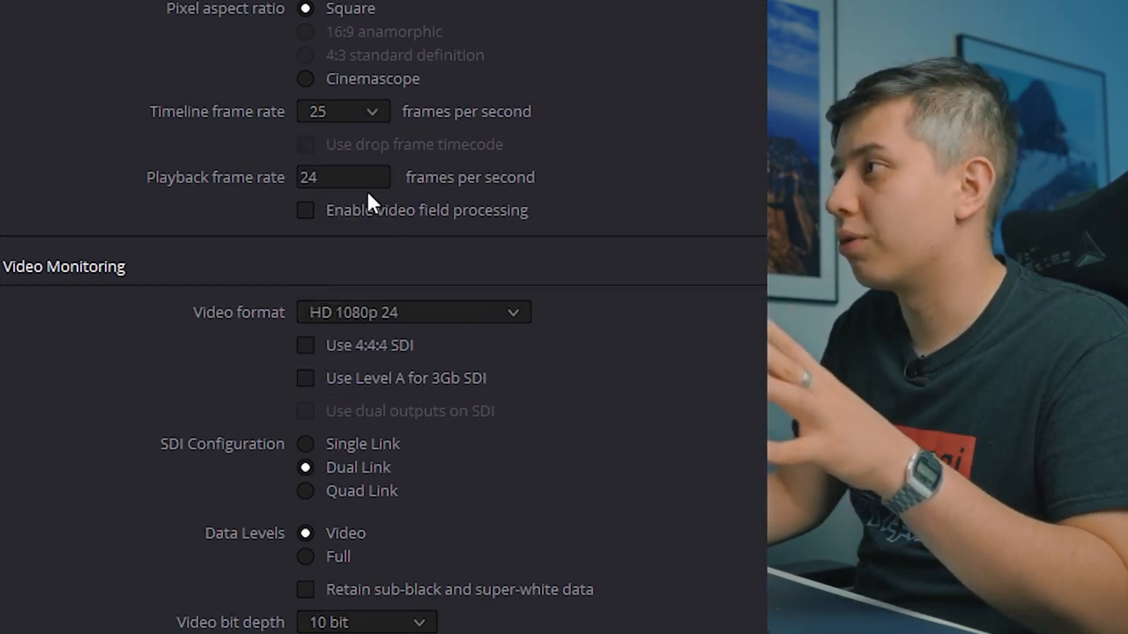
click(60, 11)
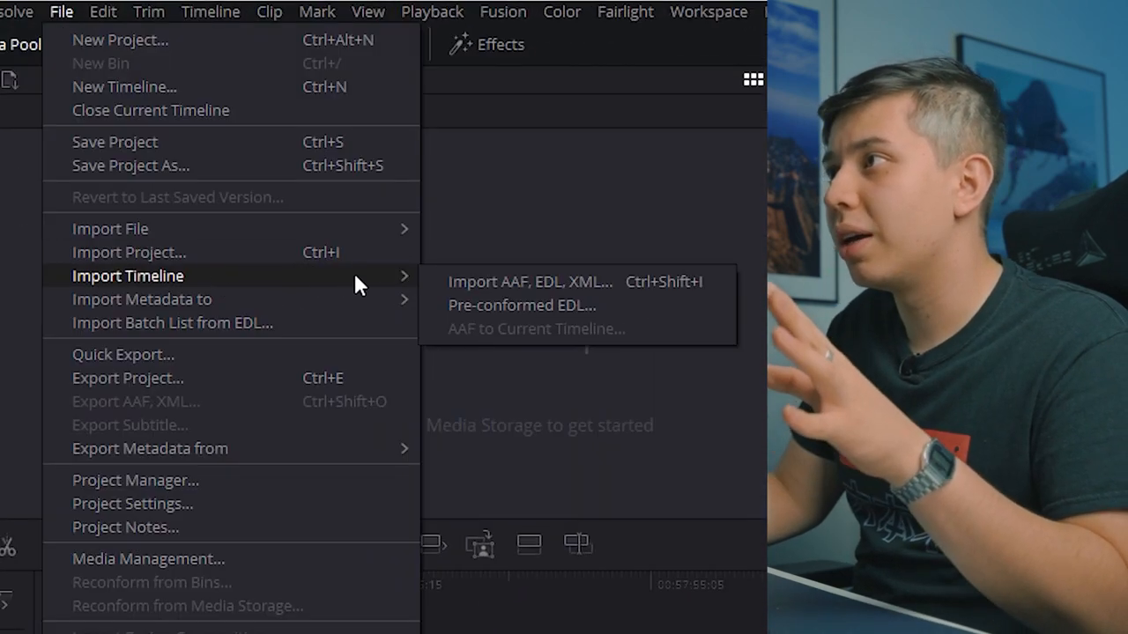
mouse_move(528, 282)
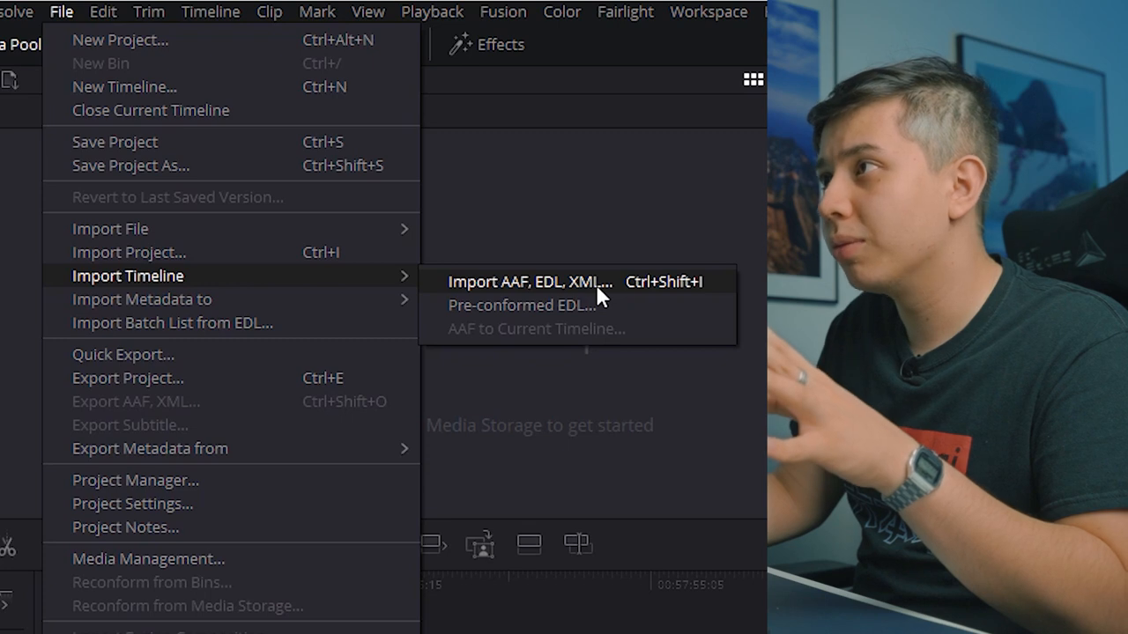
Step: Import the exported Premiere XML timeline with default settings, skipping the search for missing clips
click(529, 282)
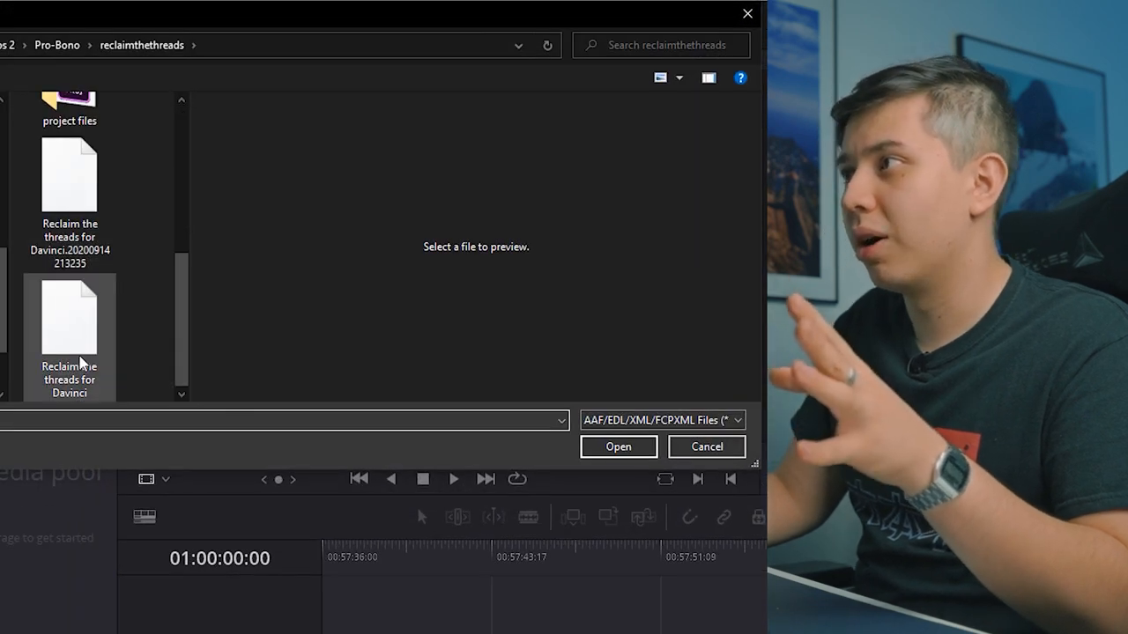
click(617, 448)
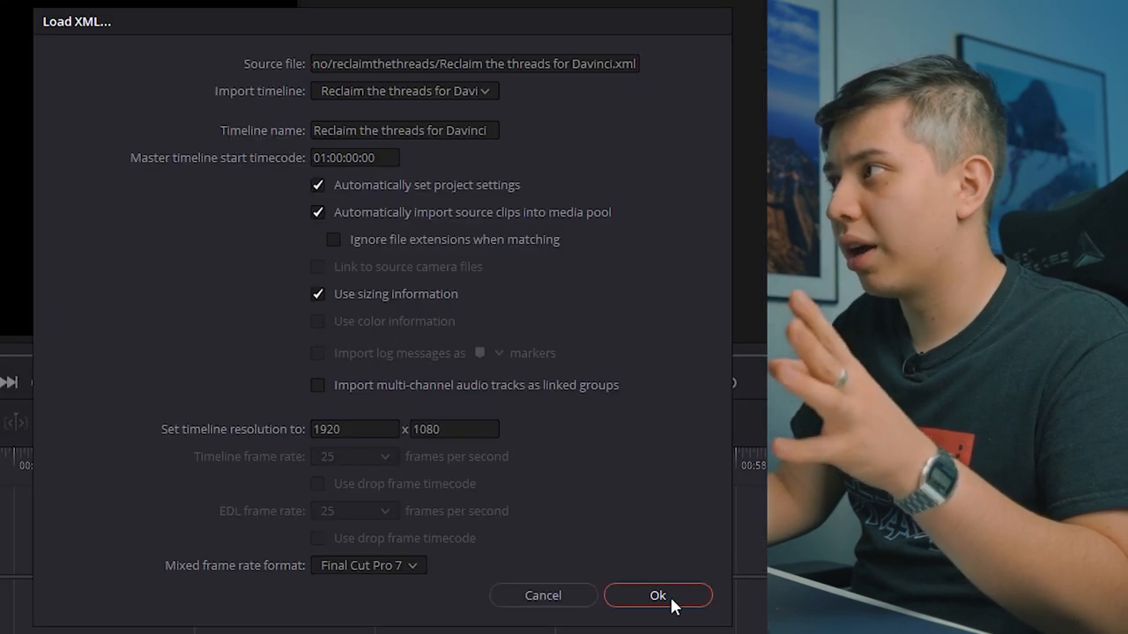
click(657, 595)
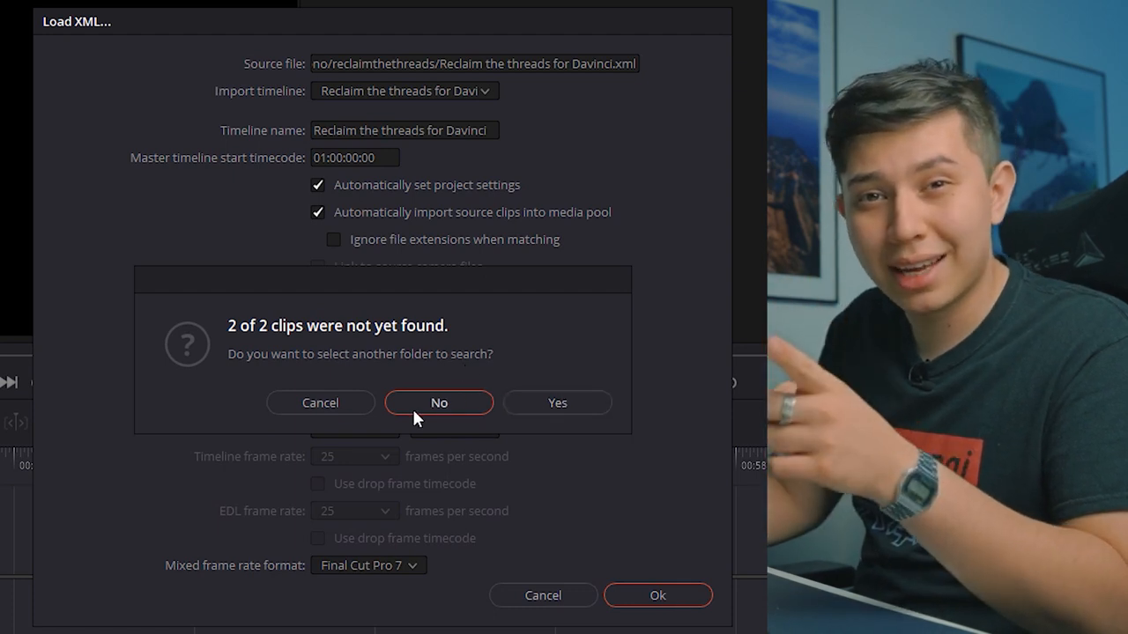
mouse_move(472, 407)
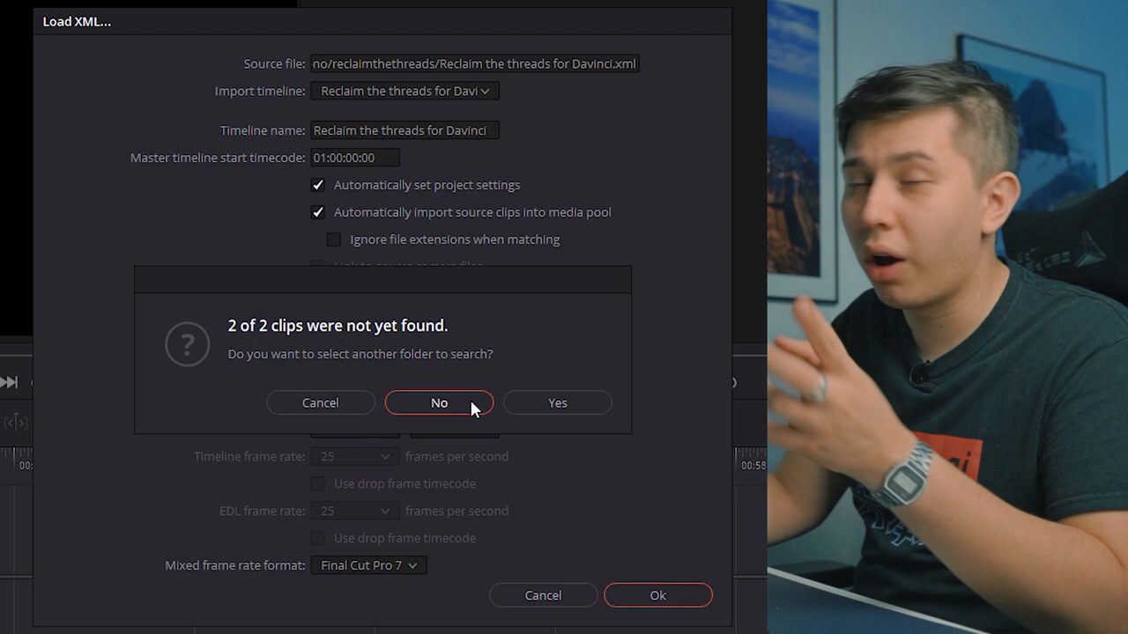
click(439, 402)
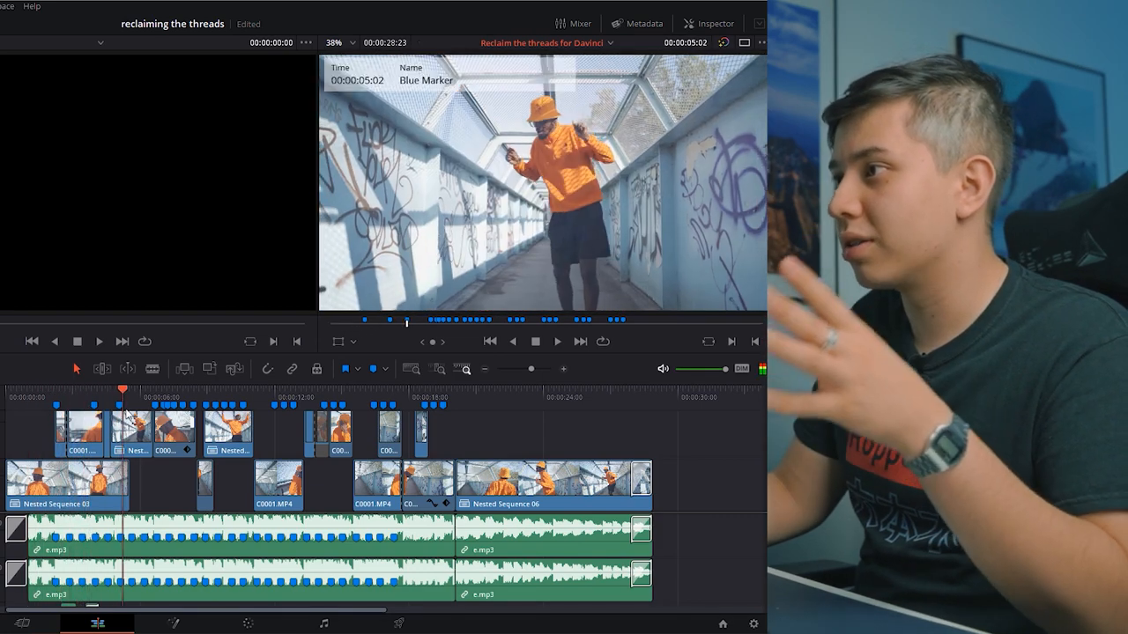
Step: Switch to the Color page to grade the imported timeline's clips
click(249, 387)
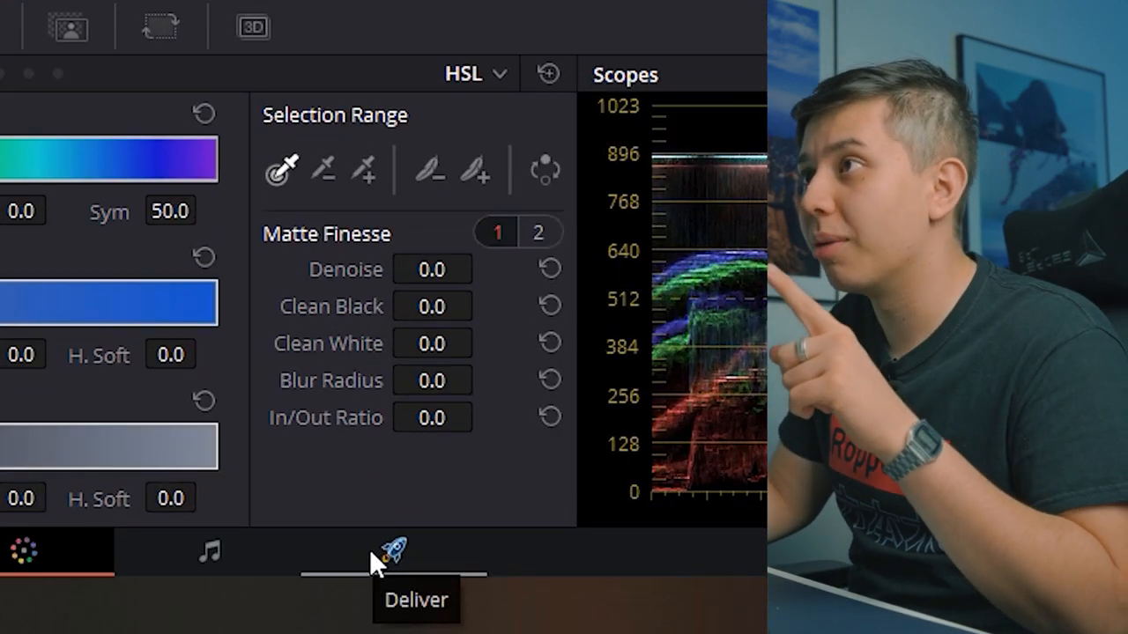
Step: On the Deliver page choose the Premiere XML preset and add the graded timeline to the render queue
click(396, 553)
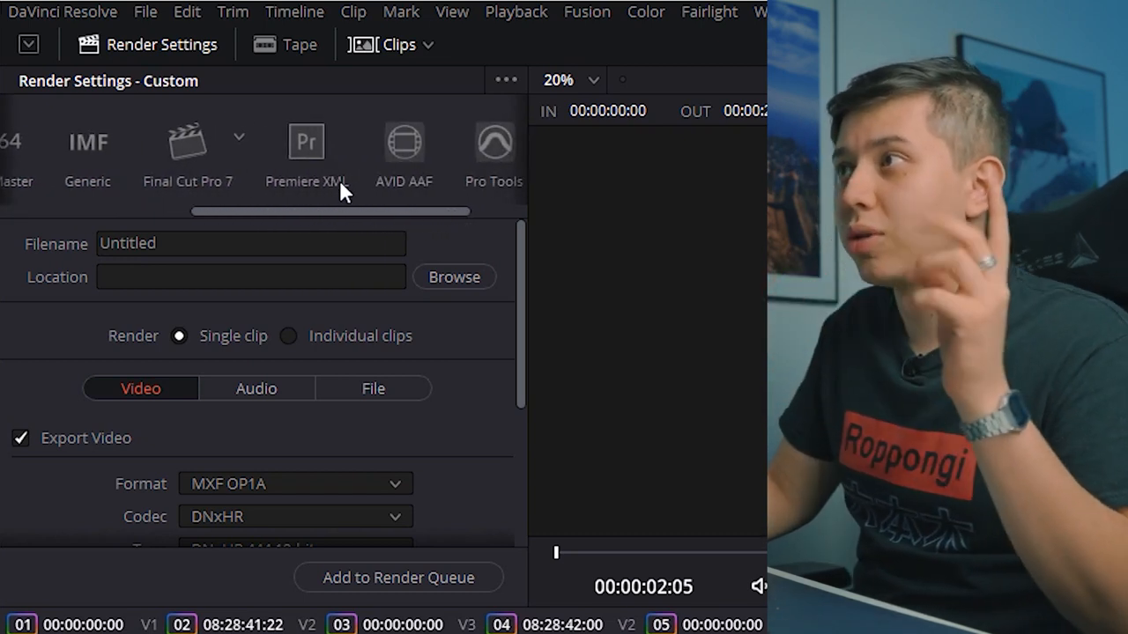
click(307, 141)
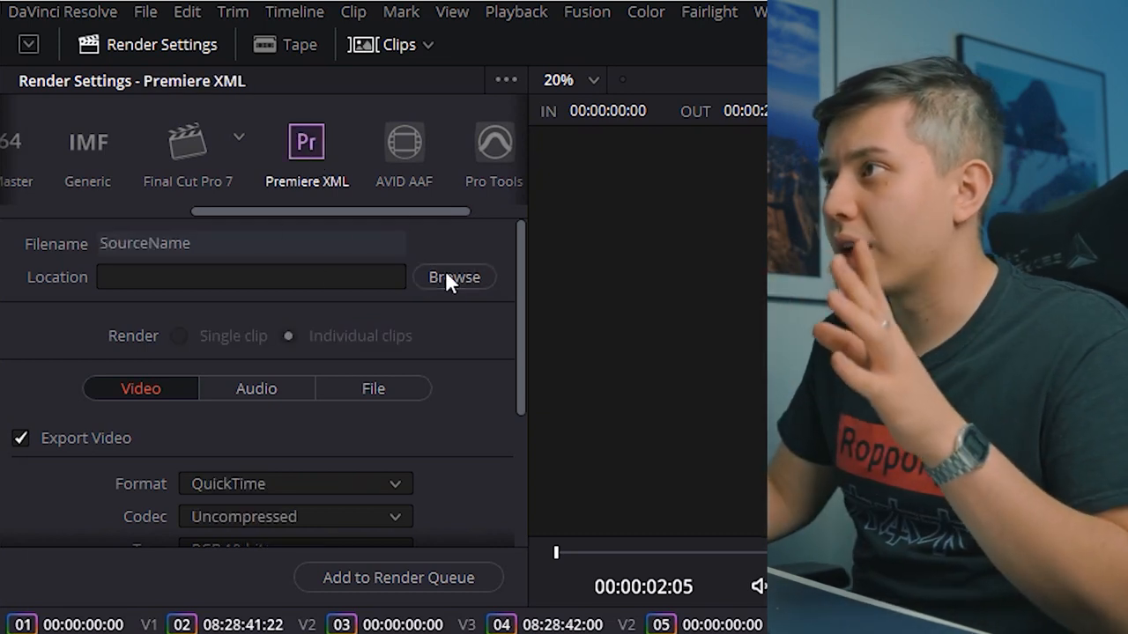
scroll(down, 3)
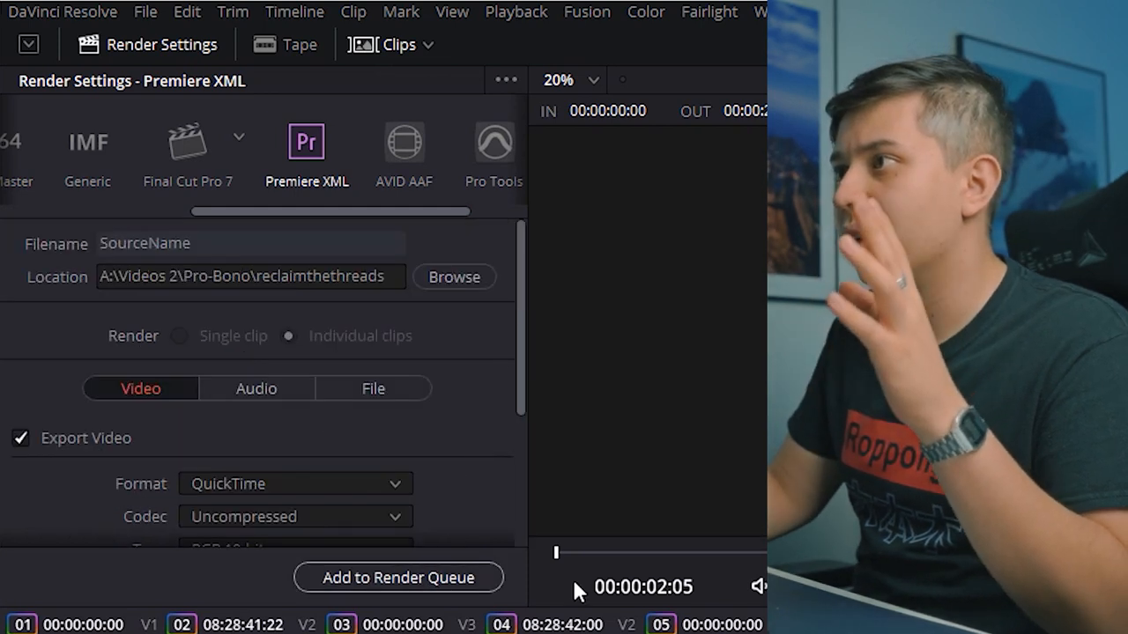
click(398, 578)
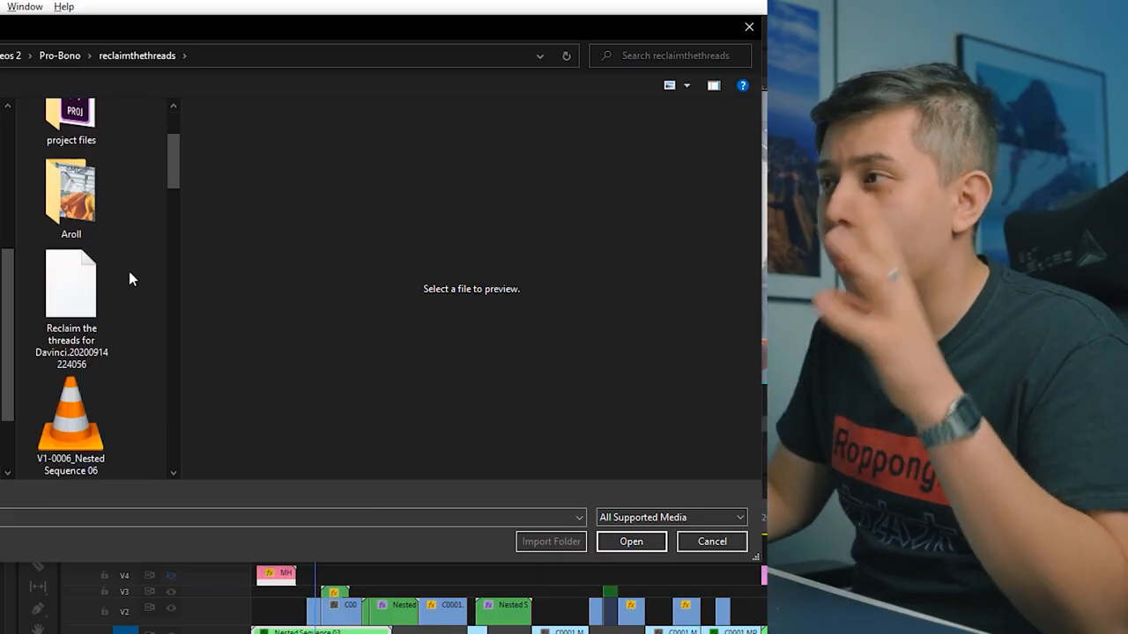
Step: Import the Resolve-rendered XML and scrub through the colour-graded sequence to check the cuts
click(631, 541)
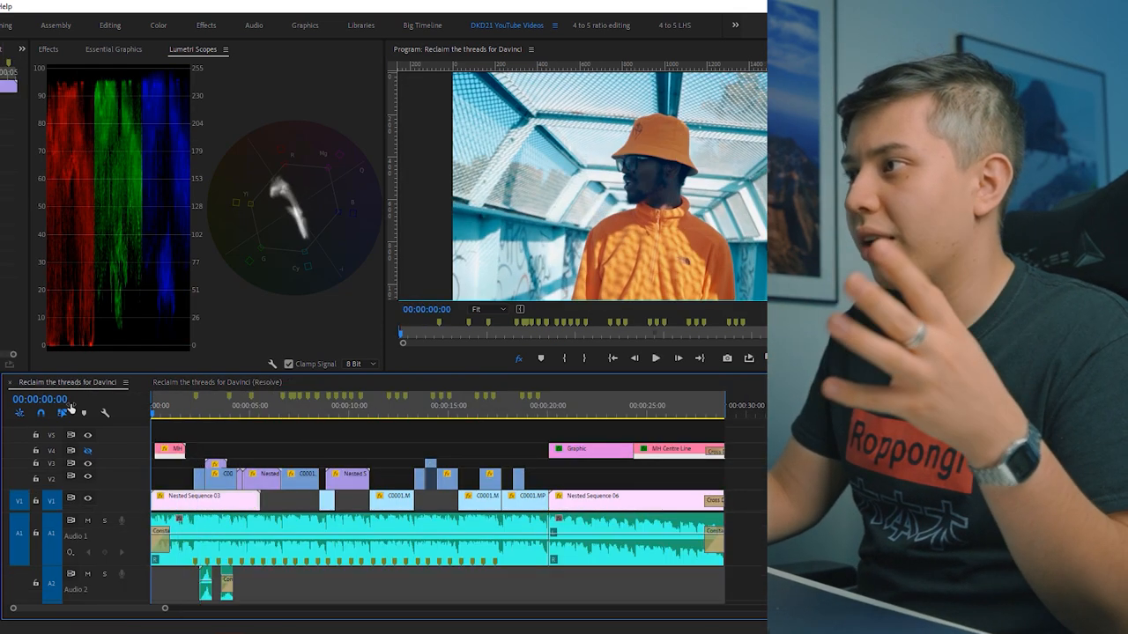
click(655, 358)
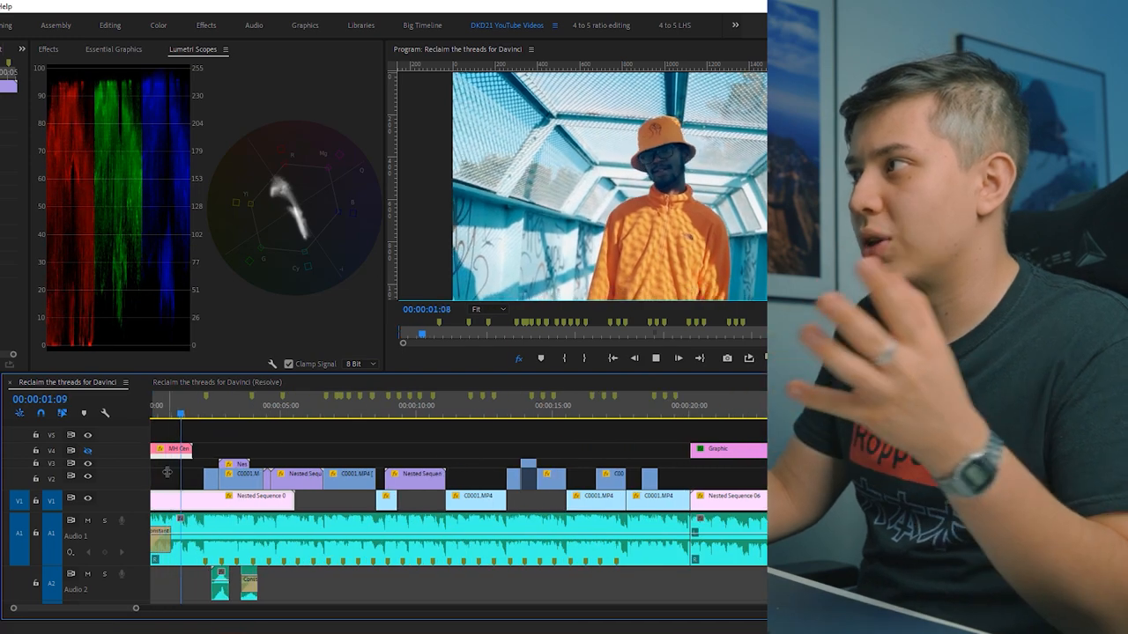